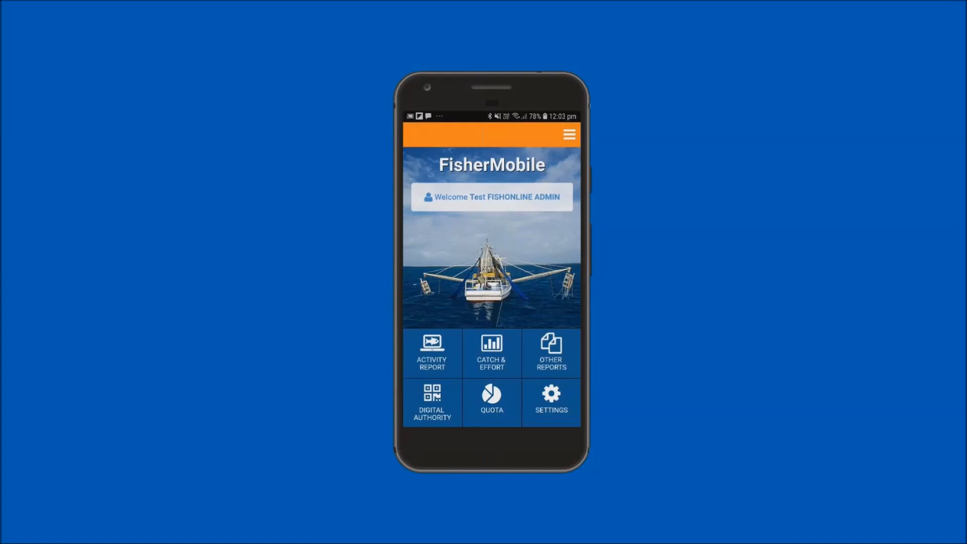
Go to the Activity Reports screen from the home screen
click(430, 353)
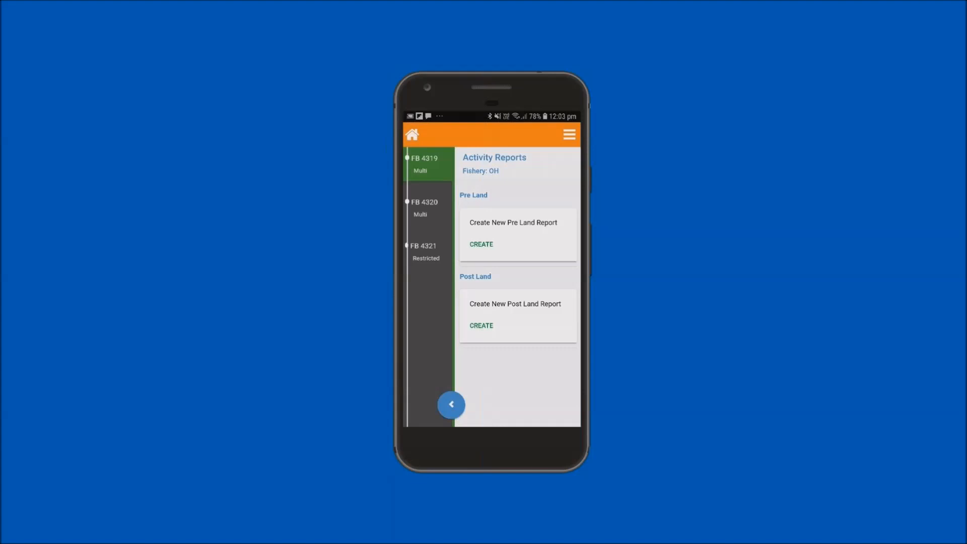
Select authority FB 4320 to list its reports, including the Spanner Crab pre-land report
click(428, 208)
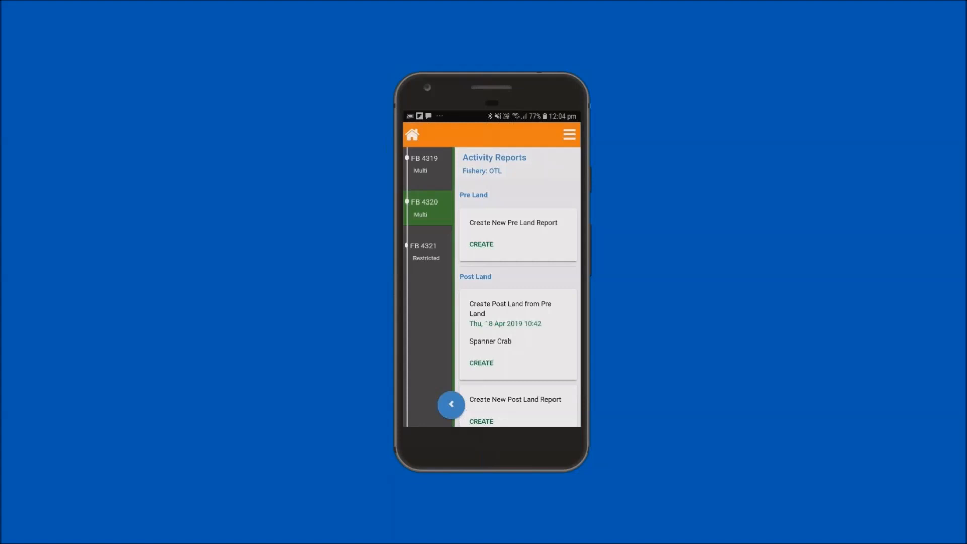
Create a post-land report from the FB4320 pre-land report, keeping Spanner Crab as the species
click(480, 363)
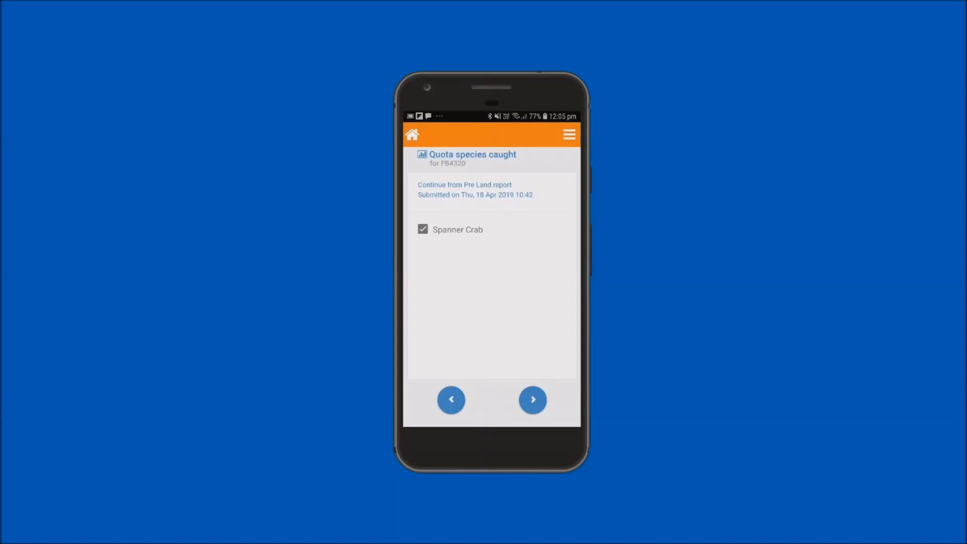
click(450, 229)
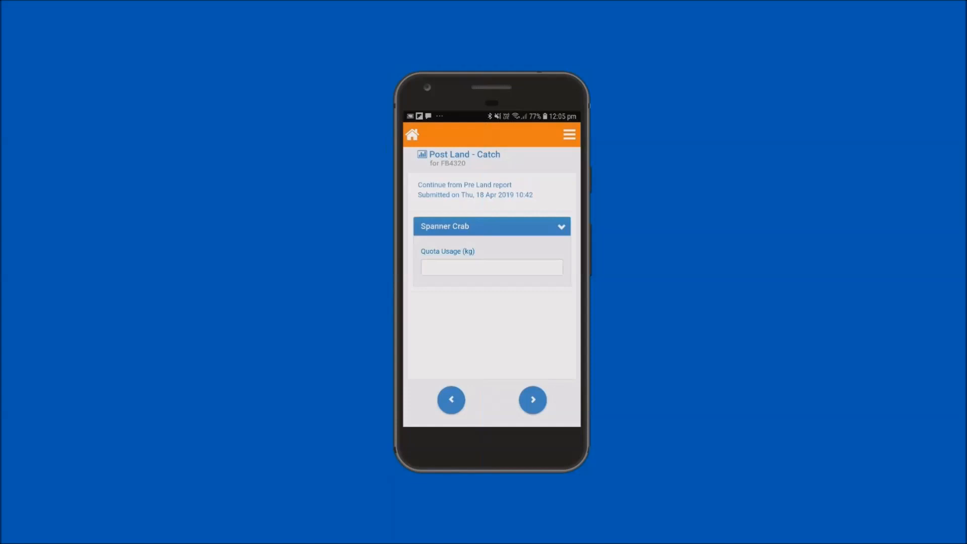
Enter 30.3 kg Spanner Crab quota usage and continue to the landing details
click(491, 267)
text(30.3)
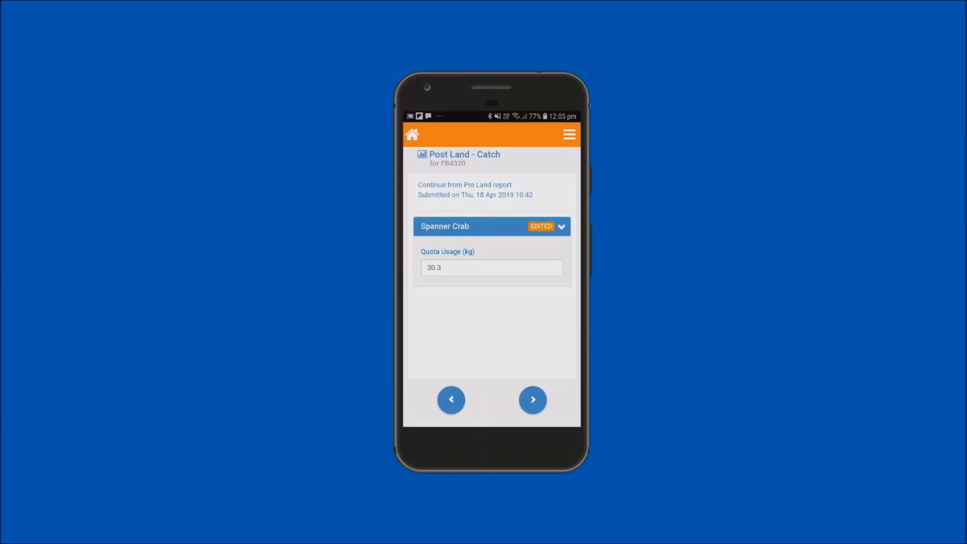
click(532, 399)
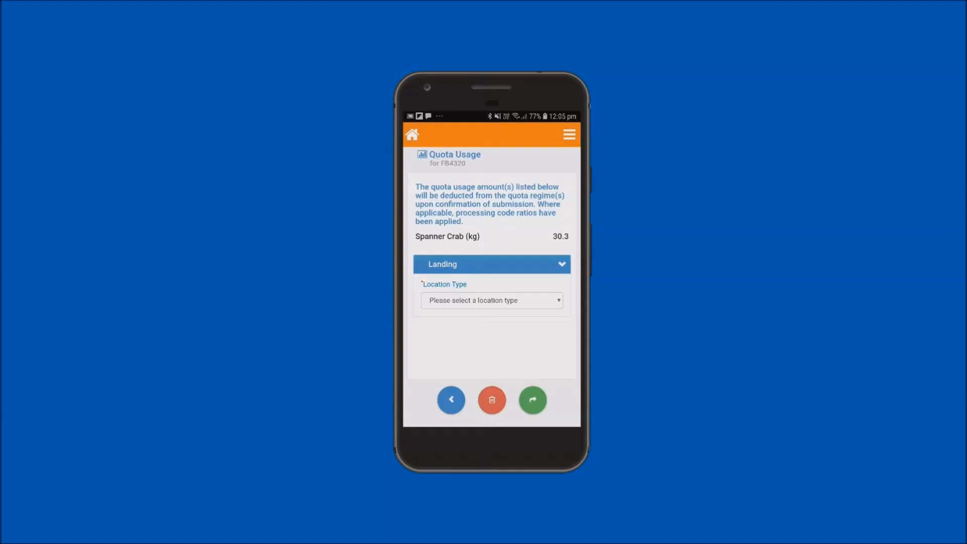
Set location type to Landing Location with code 2040 (Ballina)
click(491, 300)
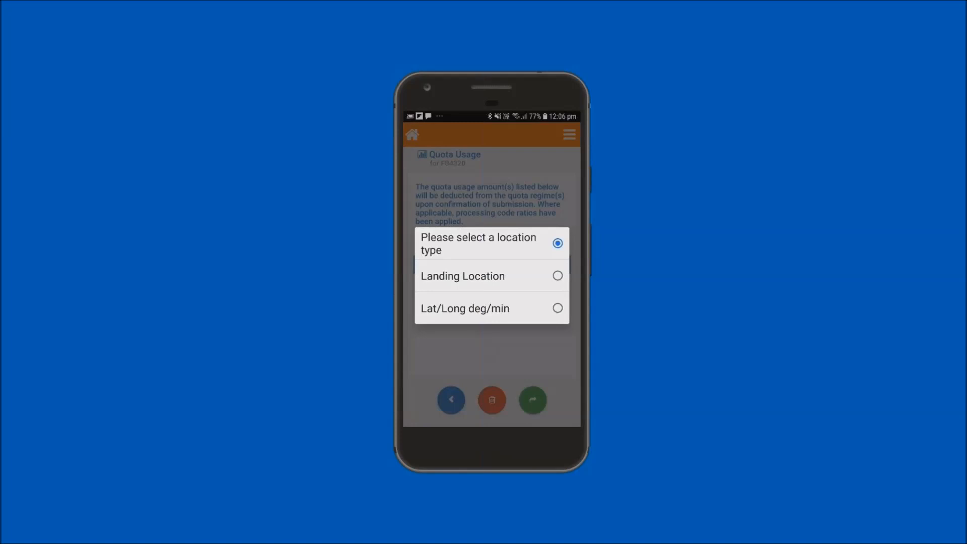
click(462, 276)
text(Ba)
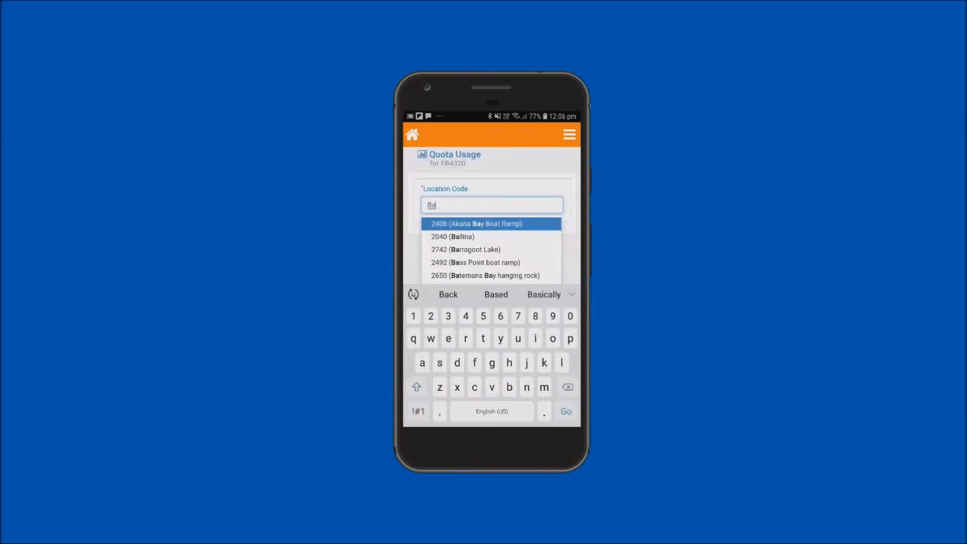
click(491, 236)
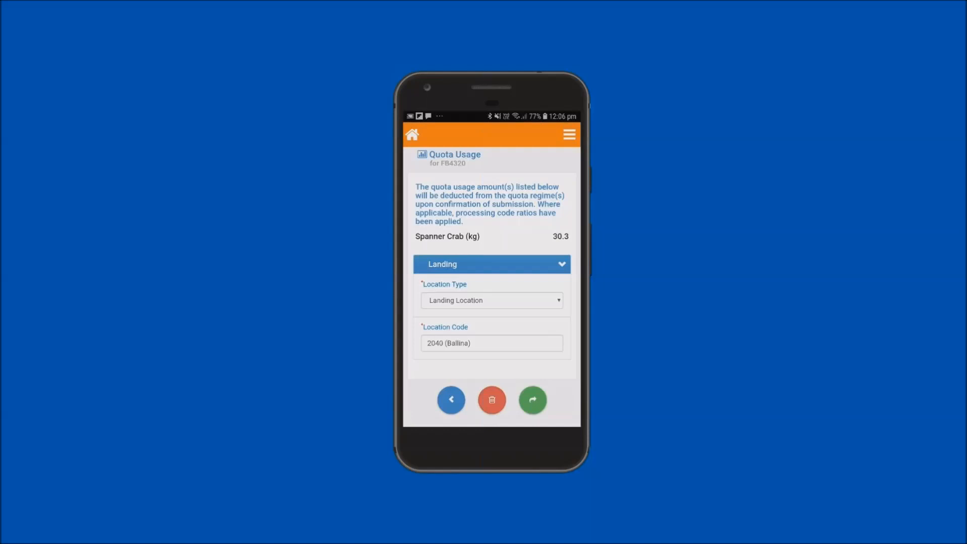
click(491, 300)
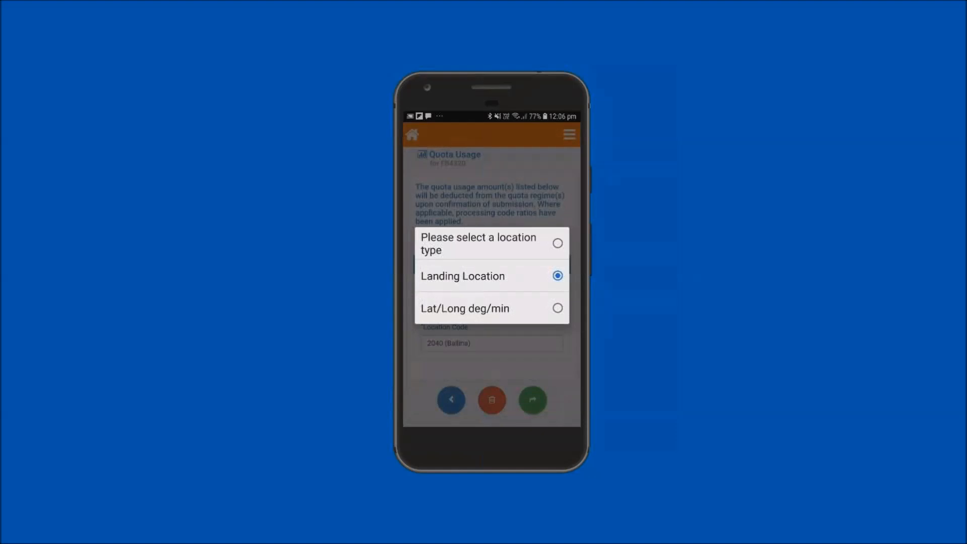
click(465, 309)
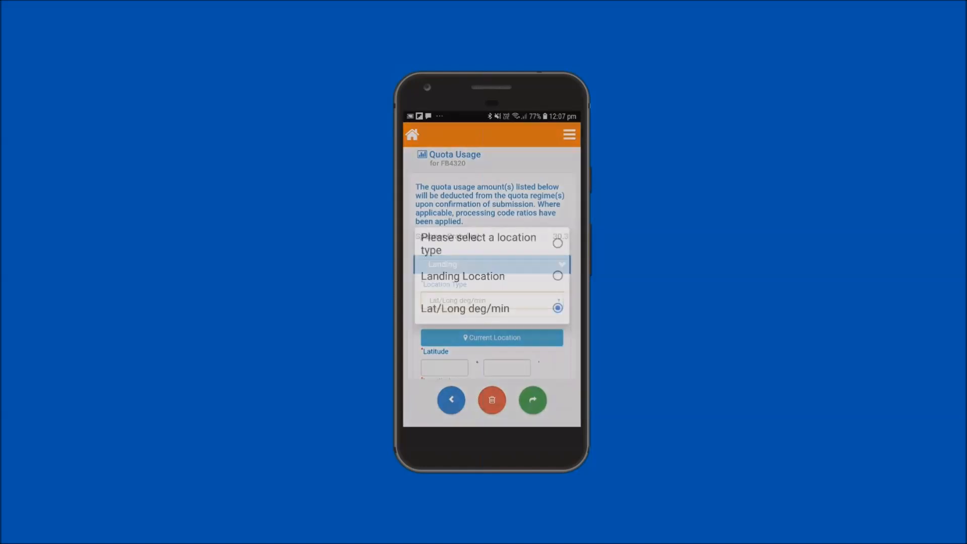
click(492, 275)
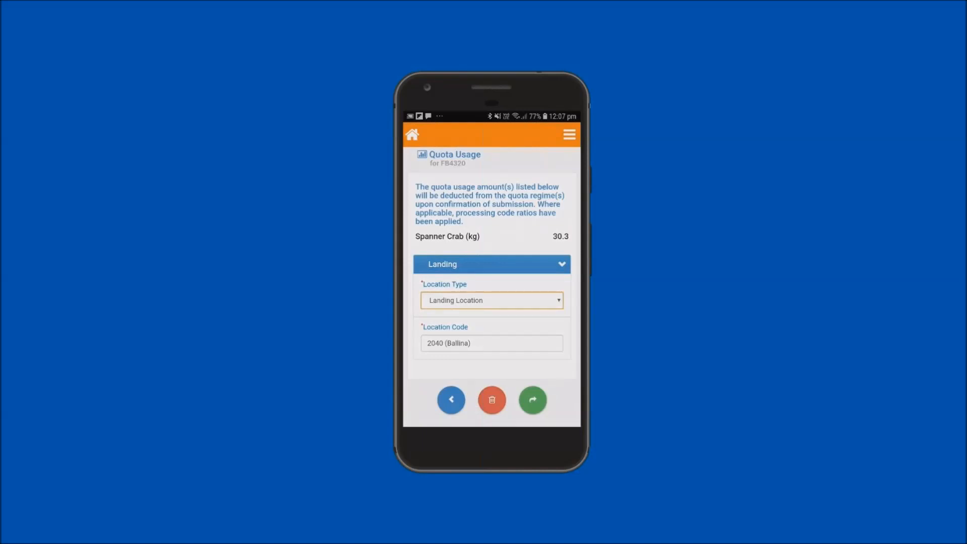
Submit and confirm the report, deducting 30.3 kg Spanner Crab to leave 969.7 kg
click(532, 399)
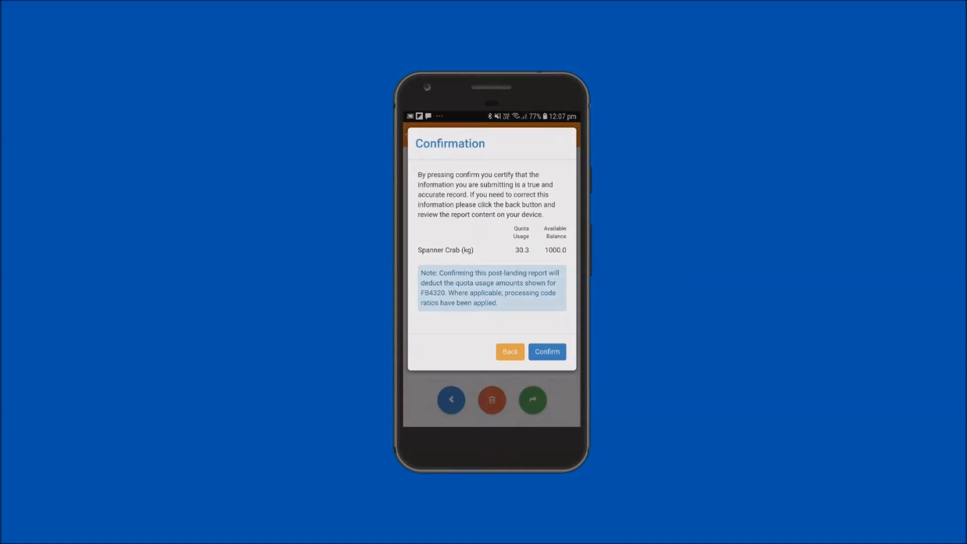
click(546, 351)
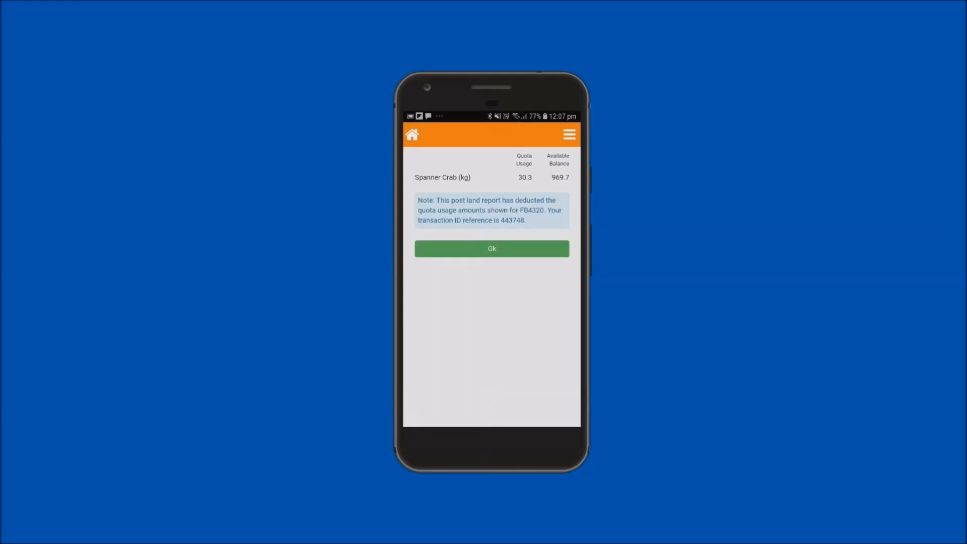
Acknowledge the deduction, check FB 4320 has no pending pre-land report, and return home
click(492, 248)
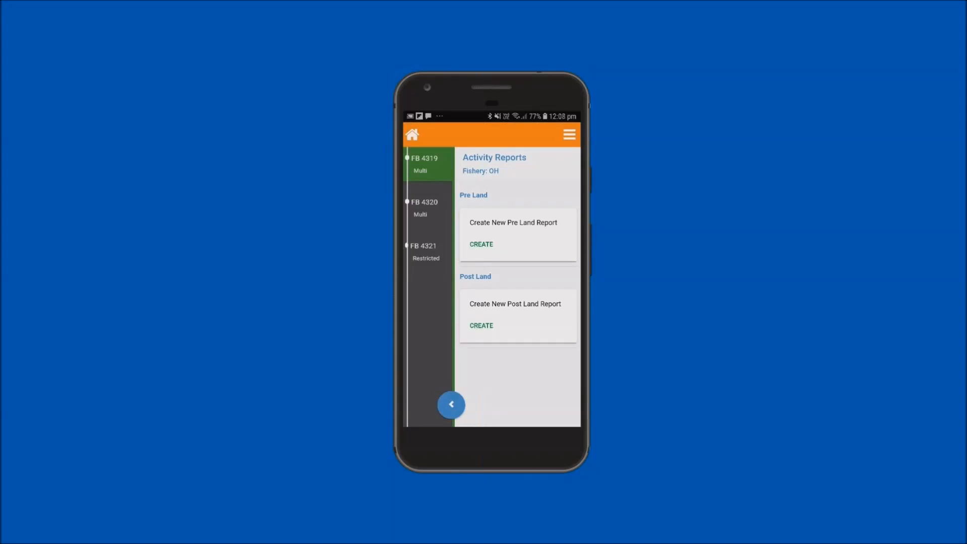
click(423, 208)
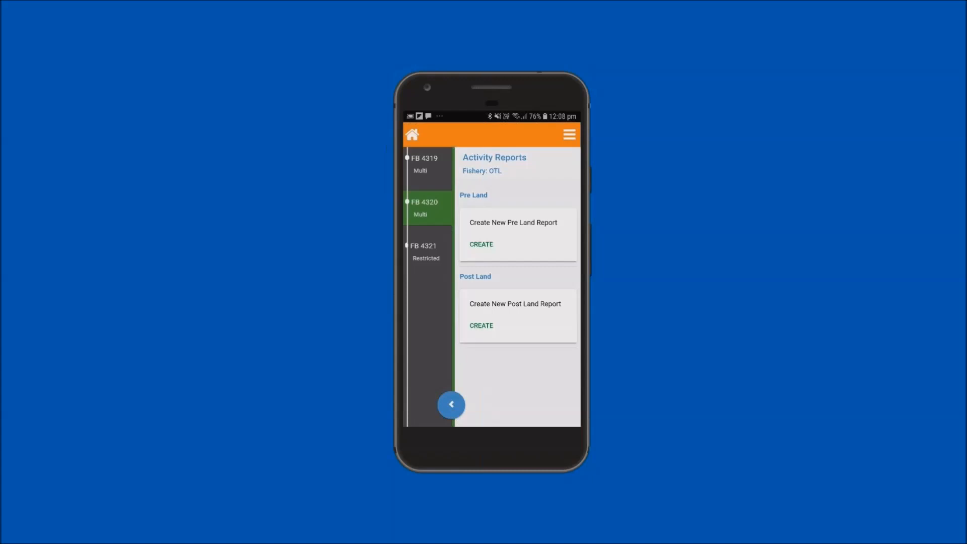
click(411, 134)
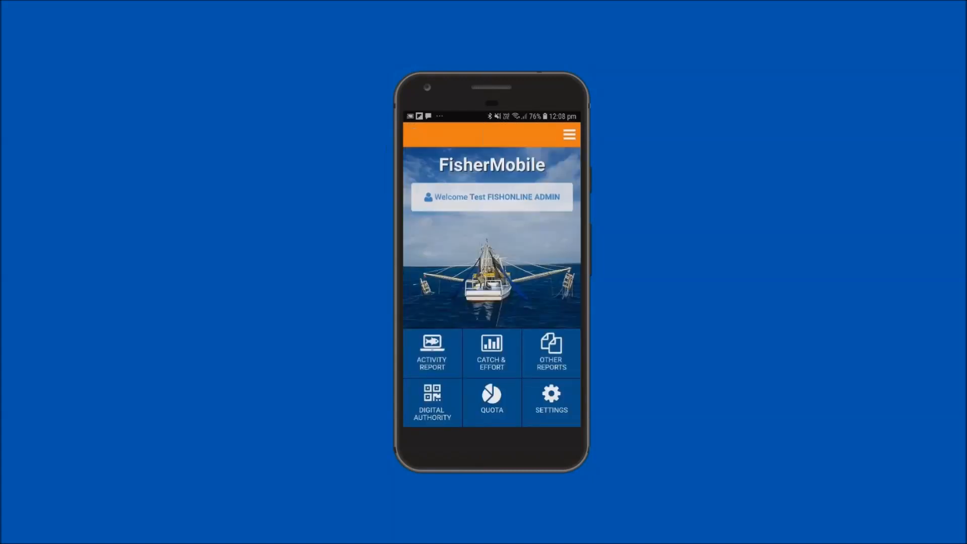